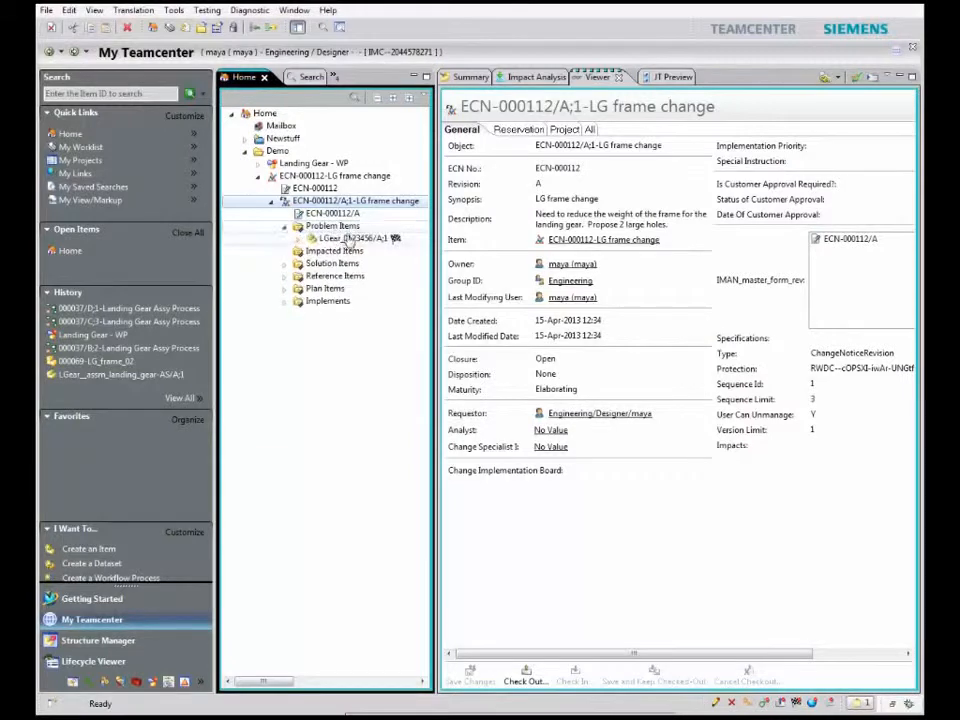
Select problem item LGear_0123456/A;1 on the LG frame ECN and view its 3D model
{"action": "left_click", "coordinate": [350, 238]}
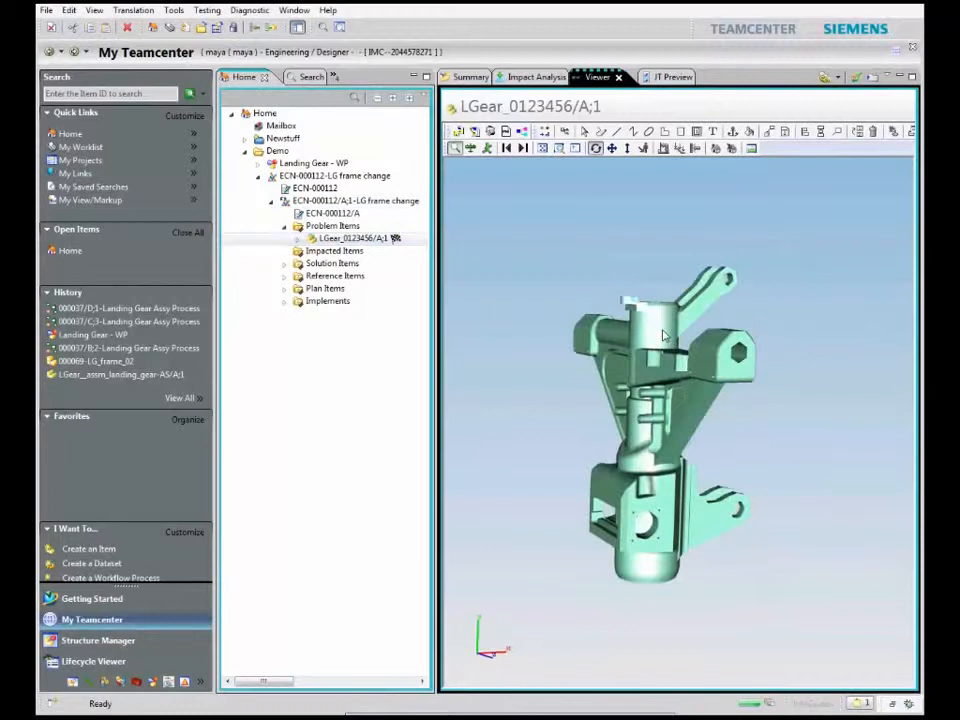
{"action": "left_click_drag", "start_coordinate": [665, 335], "coordinate": [735, 358]}
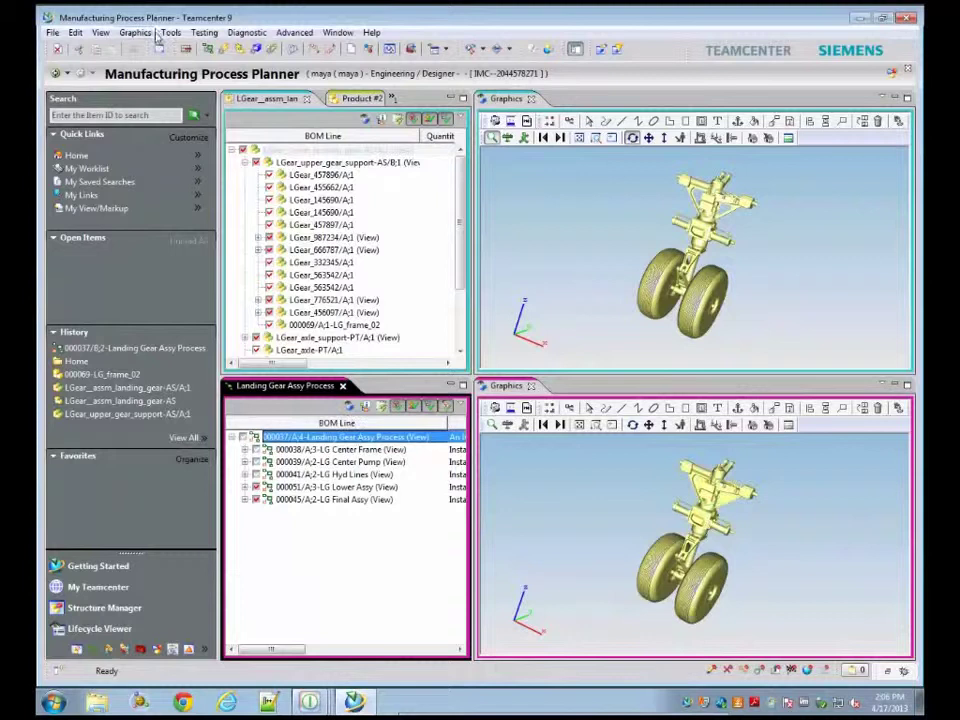
Run an accountability check between product and process and act on the flagged new frame part
{"action": "left_click", "coordinate": [172, 32]}
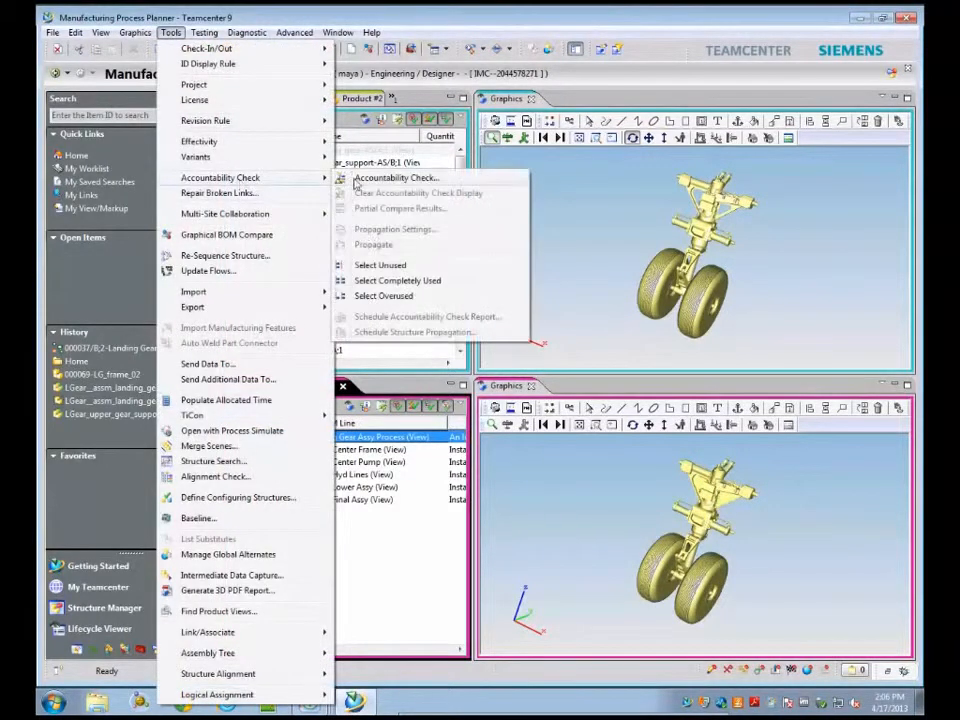
{"action": "left_click", "coordinate": [396, 178]}
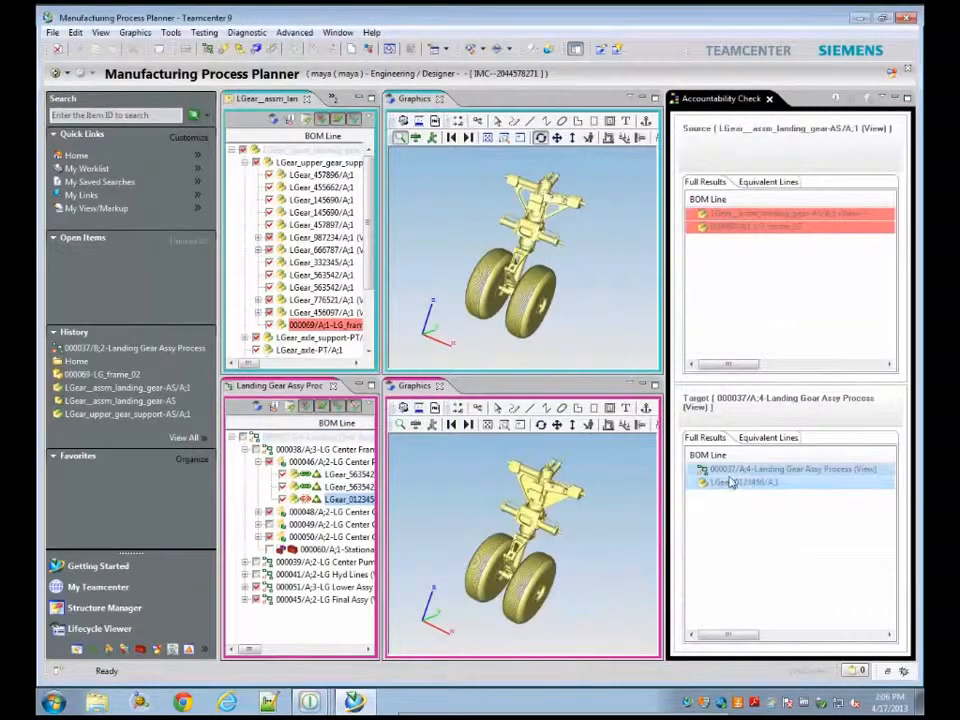
{"action": "right_click", "coordinate": [155, 461]}
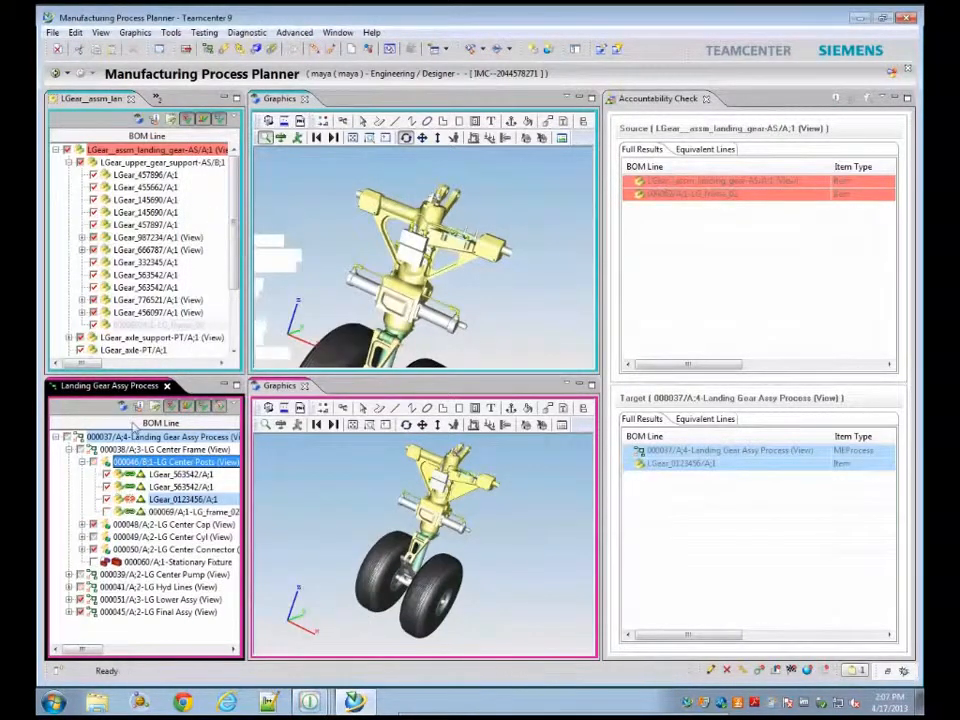
{"action": "left_click", "coordinate": [185, 498]}
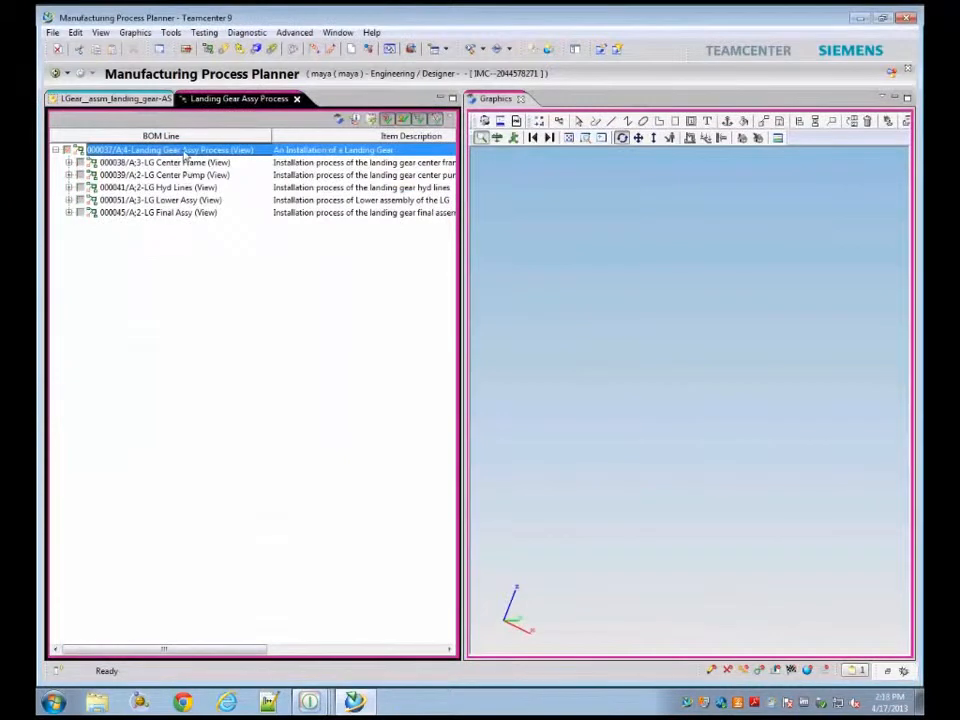
Find product views on the process root containing parts matching '*012345'
{"action": "right_click", "coordinate": [160, 149]}
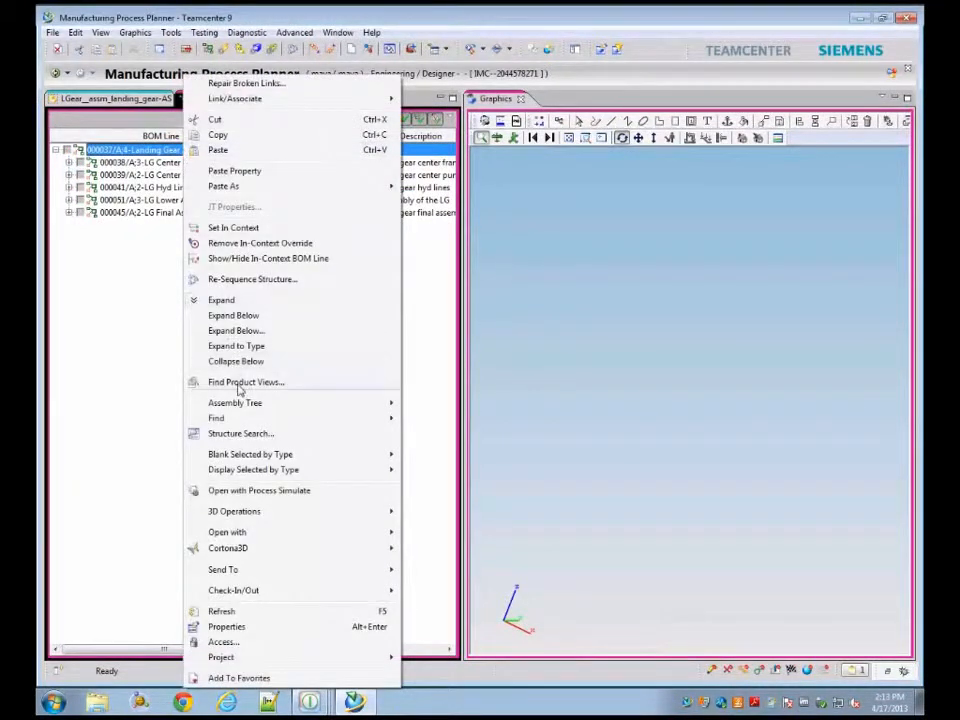
{"action": "left_click", "coordinate": [245, 382]}
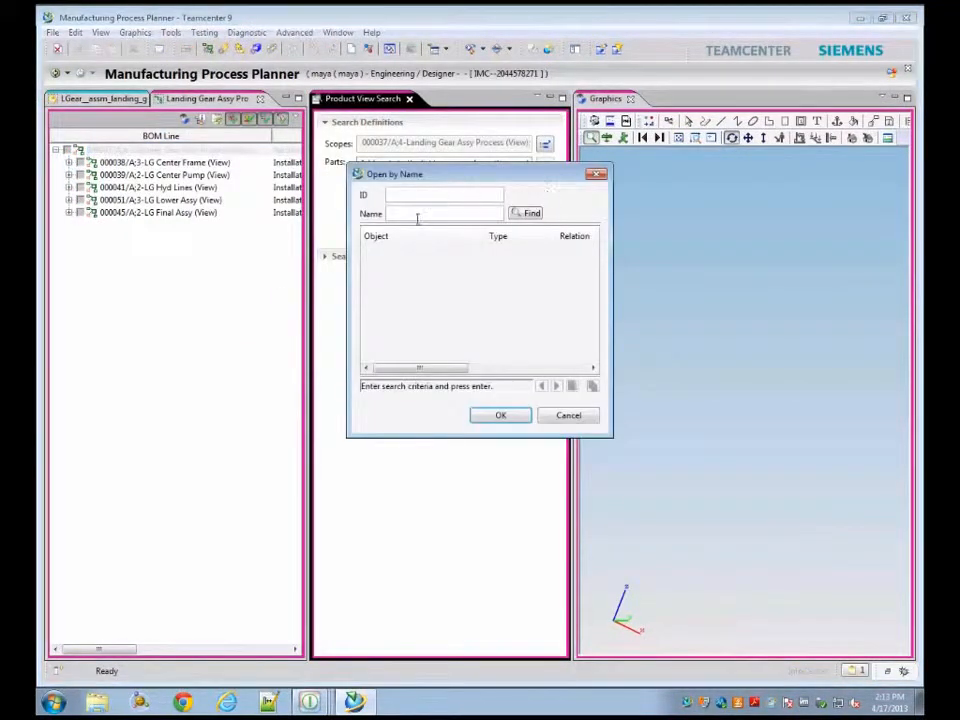
{"action": "type", "text": "*012345"}
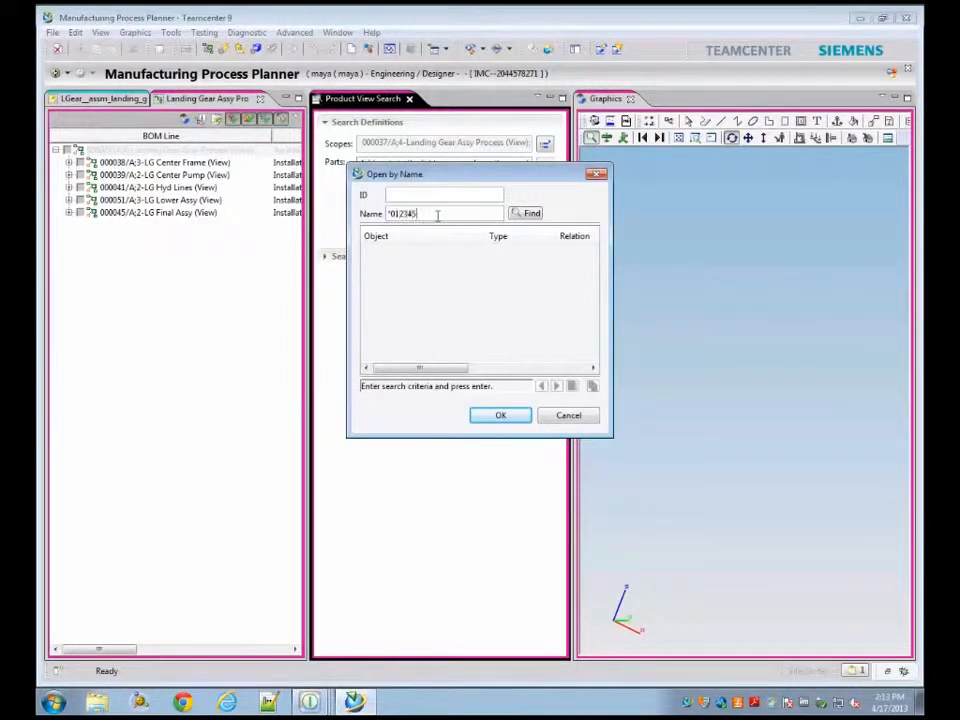
{"action": "left_click", "coordinate": [525, 212]}
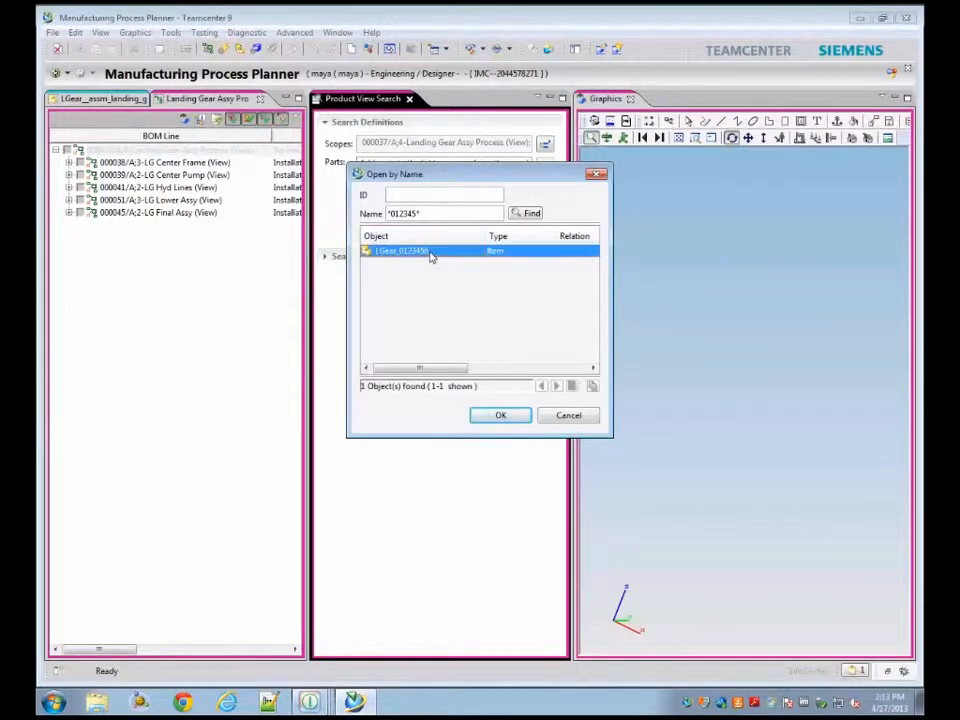
{"action": "left_click", "coordinate": [500, 415]}
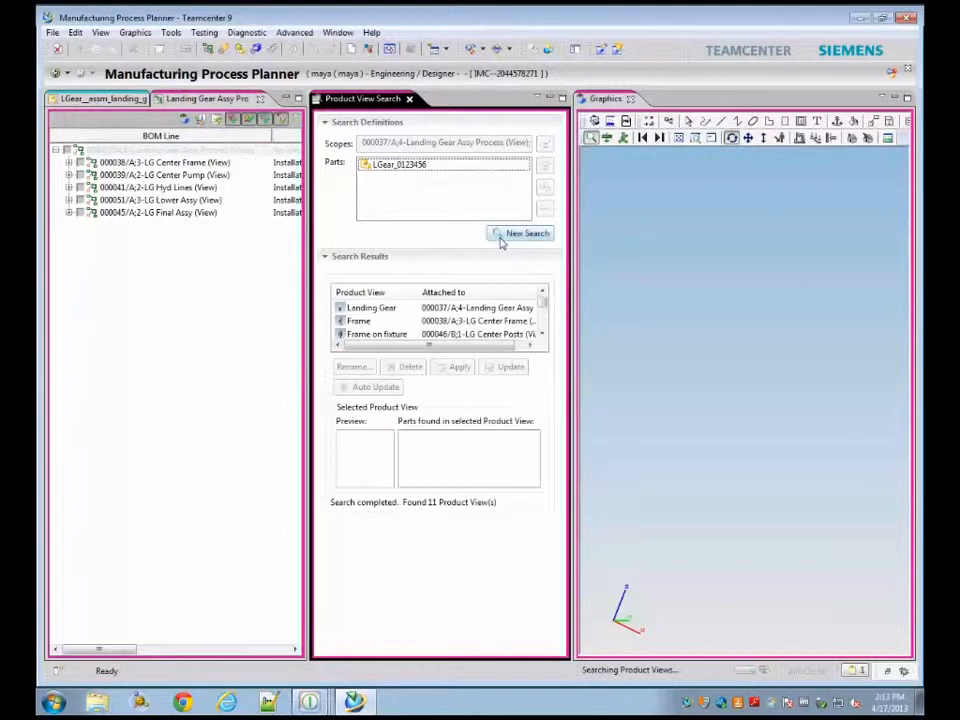
Apply the Landing Gear product view and update it with the new frame
{"action": "left_click", "coordinate": [369, 307]}
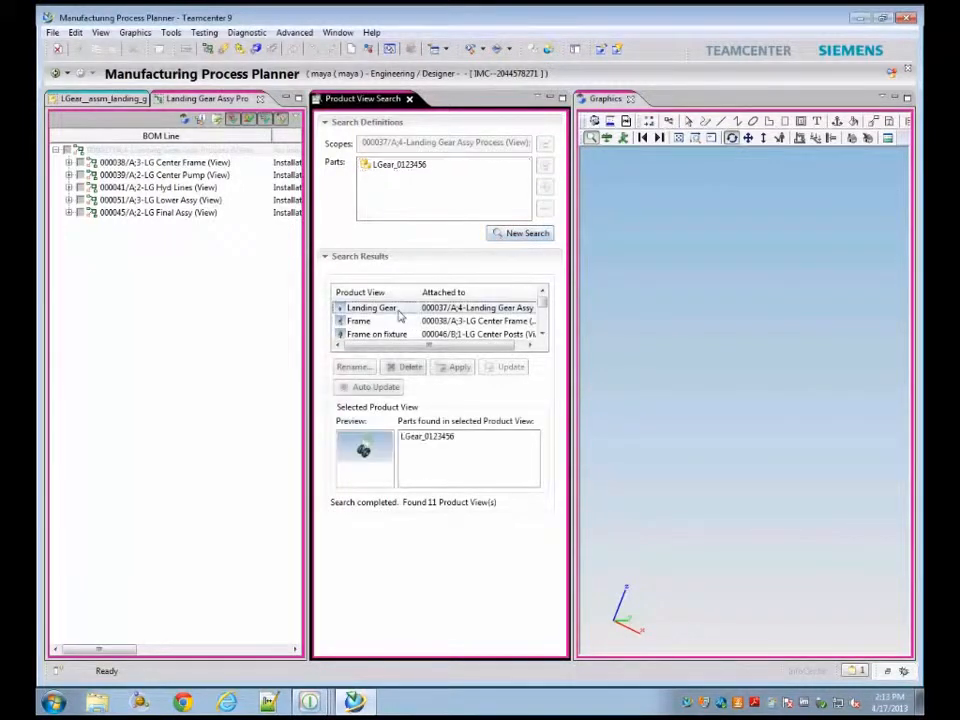
{"action": "left_click", "coordinate": [458, 367]}
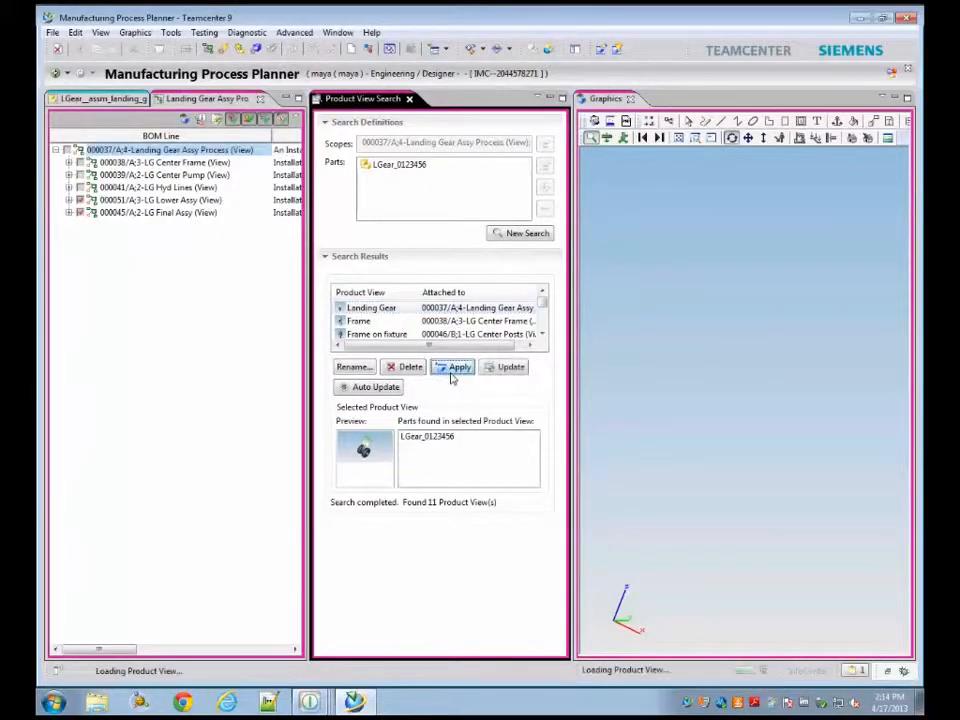
{"action": "left_click", "coordinate": [458, 367]}
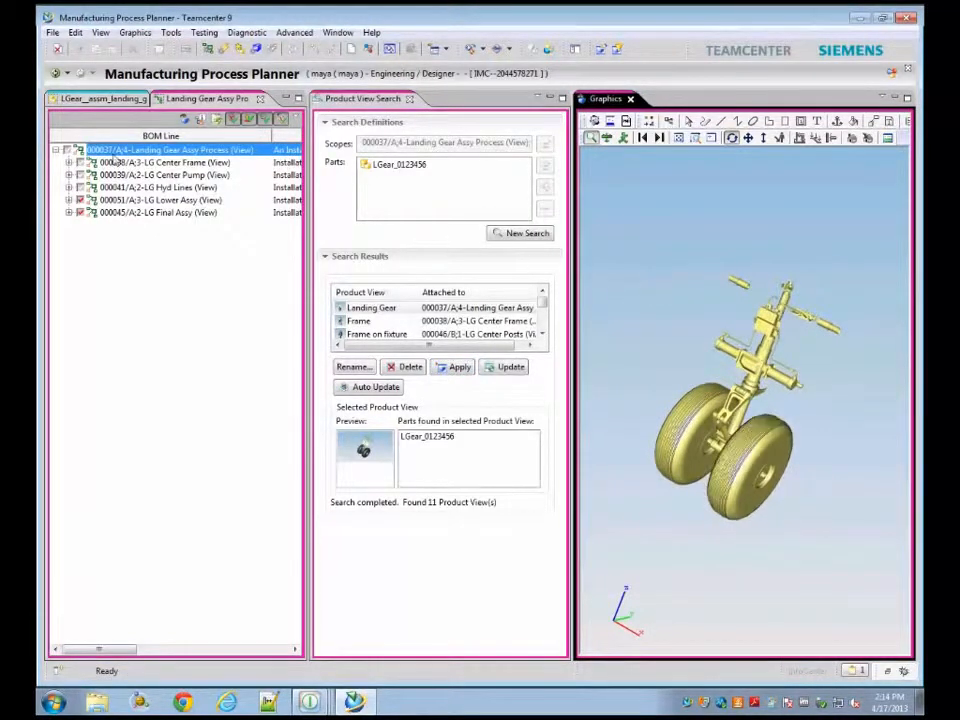
{"action": "left_click", "coordinate": [70, 162]}
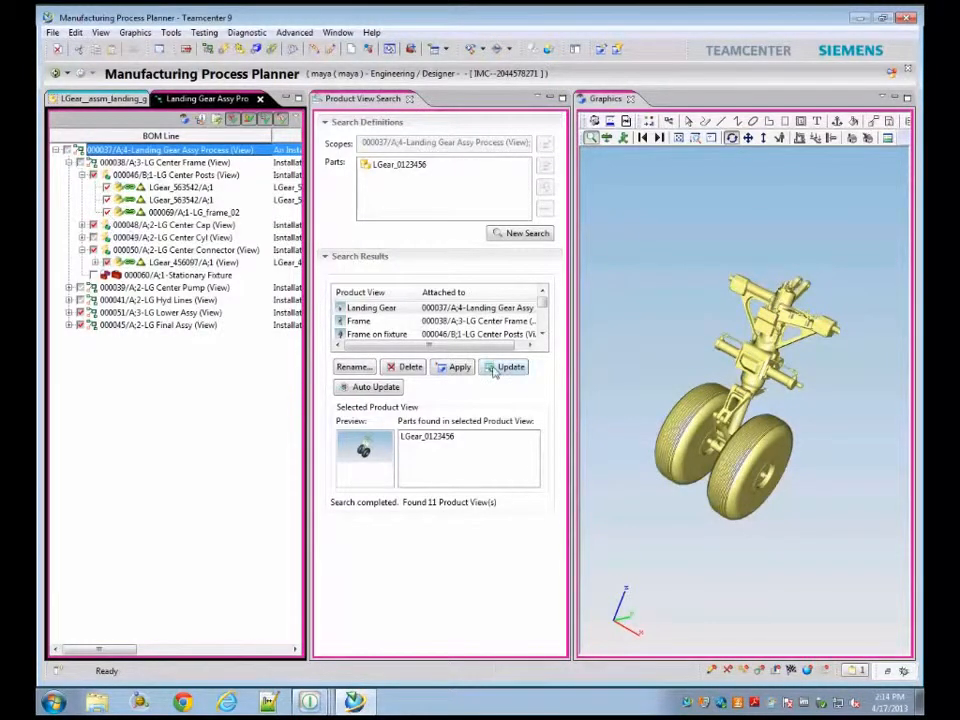
{"action": "left_click", "coordinate": [505, 366]}
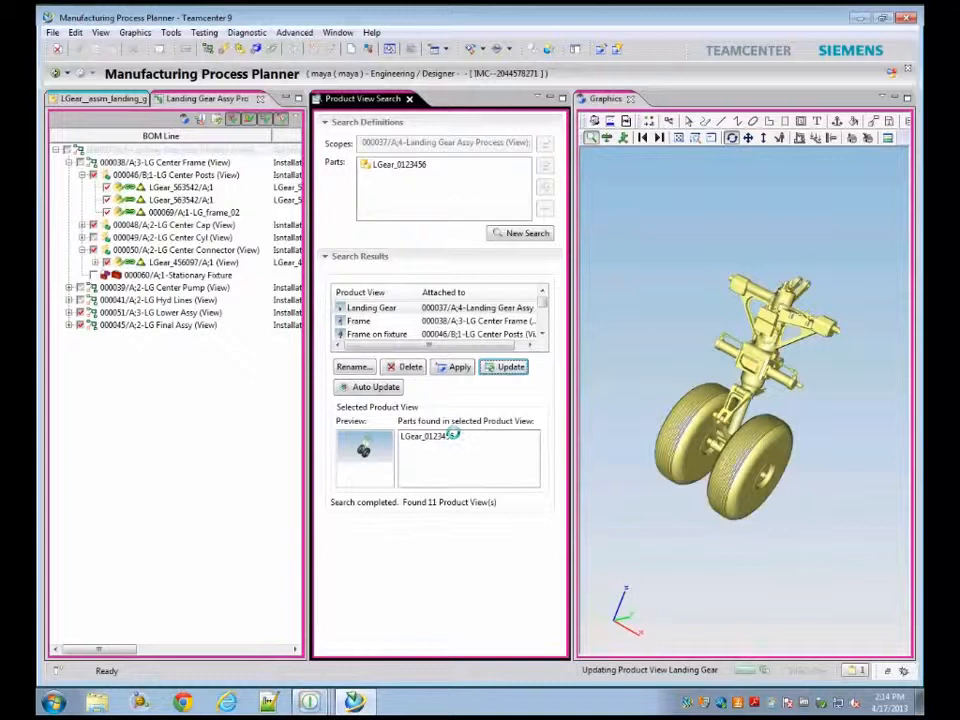
{"action": "right_click", "coordinate": [120, 111]}
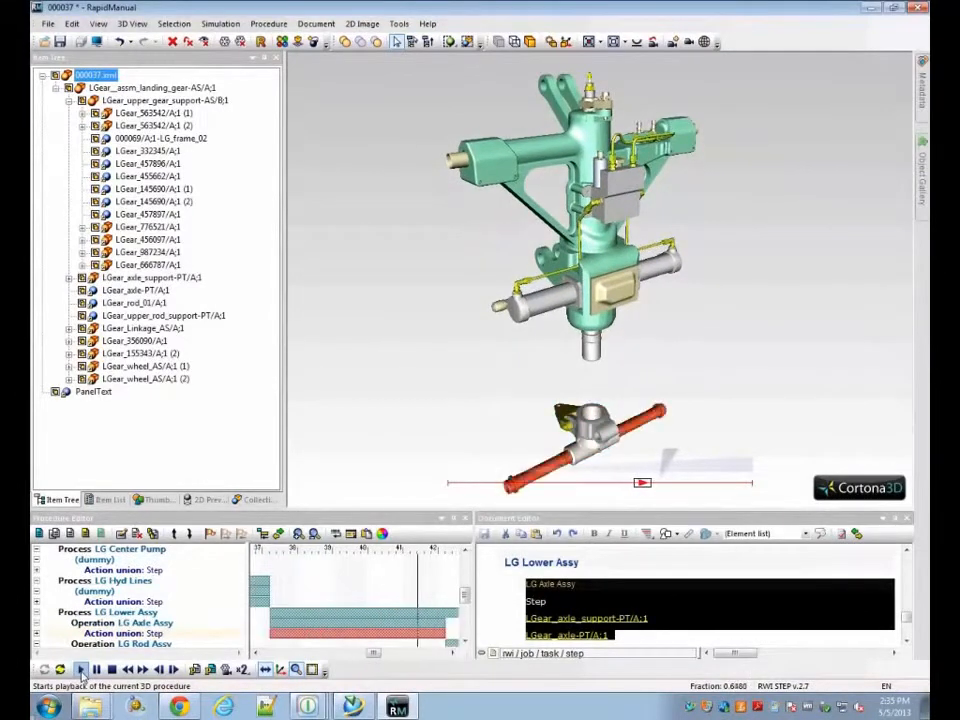
Play the LG Lower Assy 3D procedure animation in RapidManual's Procedure Editor
{"action": "left_click", "coordinate": [81, 670]}
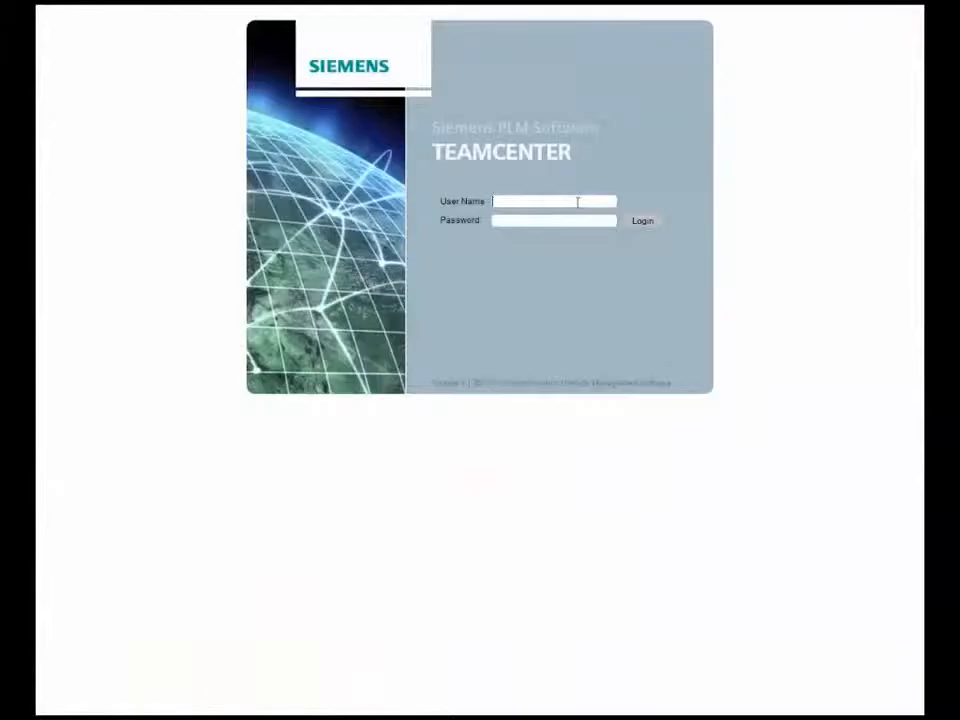
Sign in as mike, search for 'gear', and open the Landing Gear - WP work package
{"action": "type", "text": "mike"}
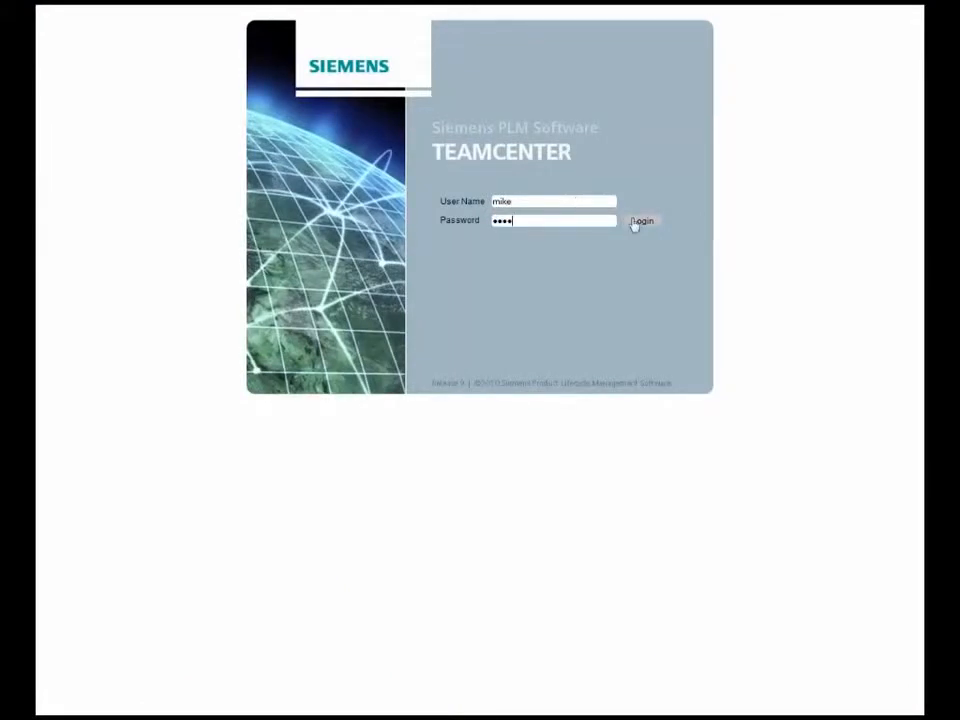
{"action": "left_click", "coordinate": [642, 221]}
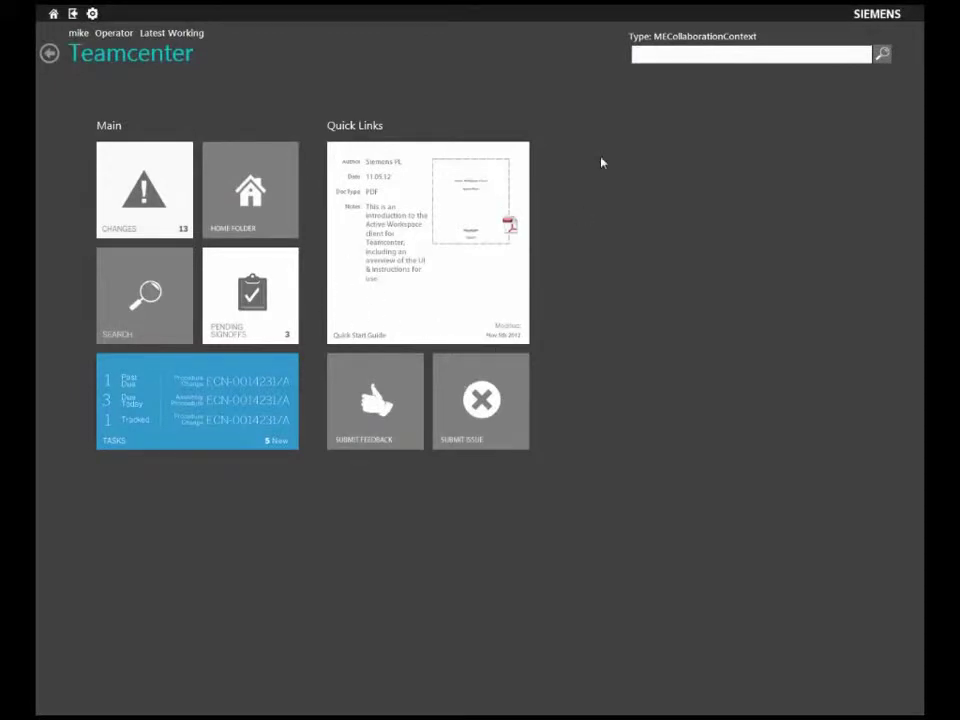
{"action": "left_click", "coordinate": [750, 54]}
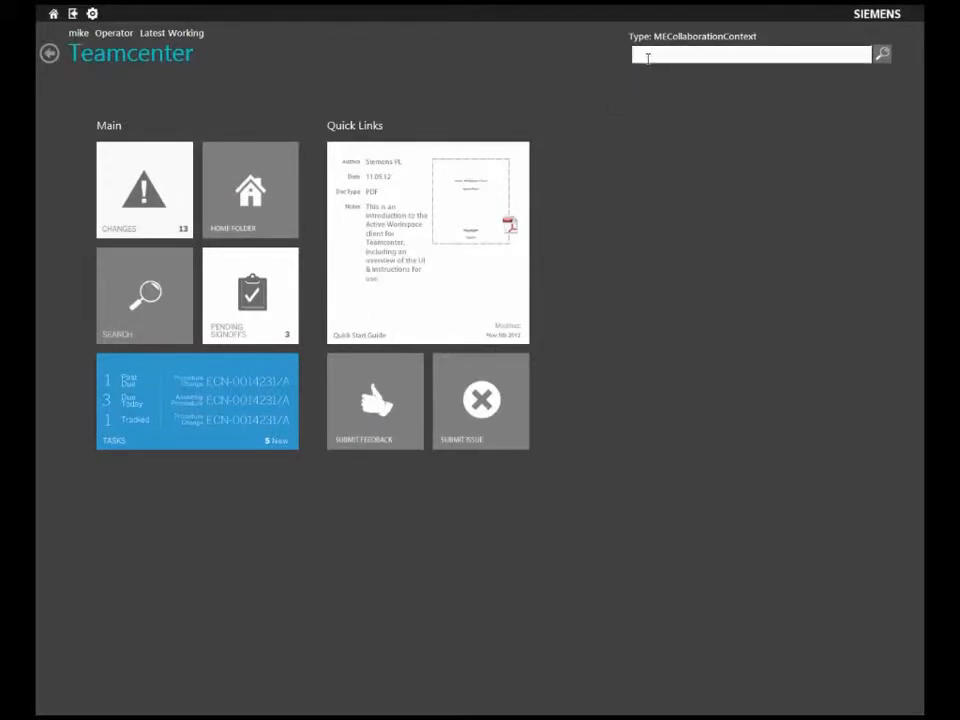
{"action": "type", "text": "gear"}
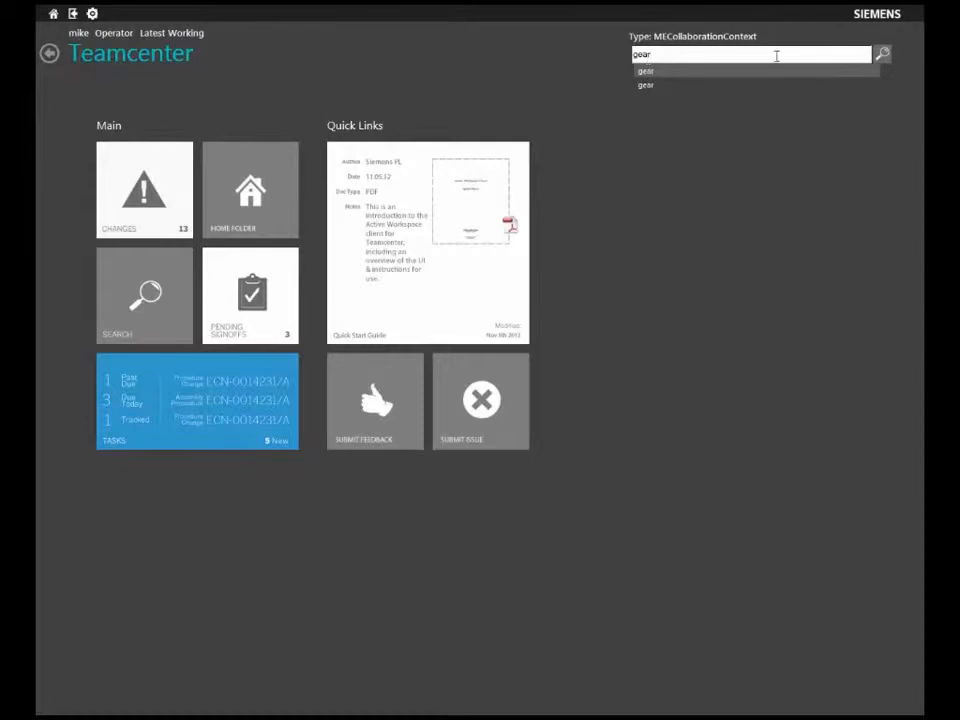
{"action": "left_click", "coordinate": [888, 51]}
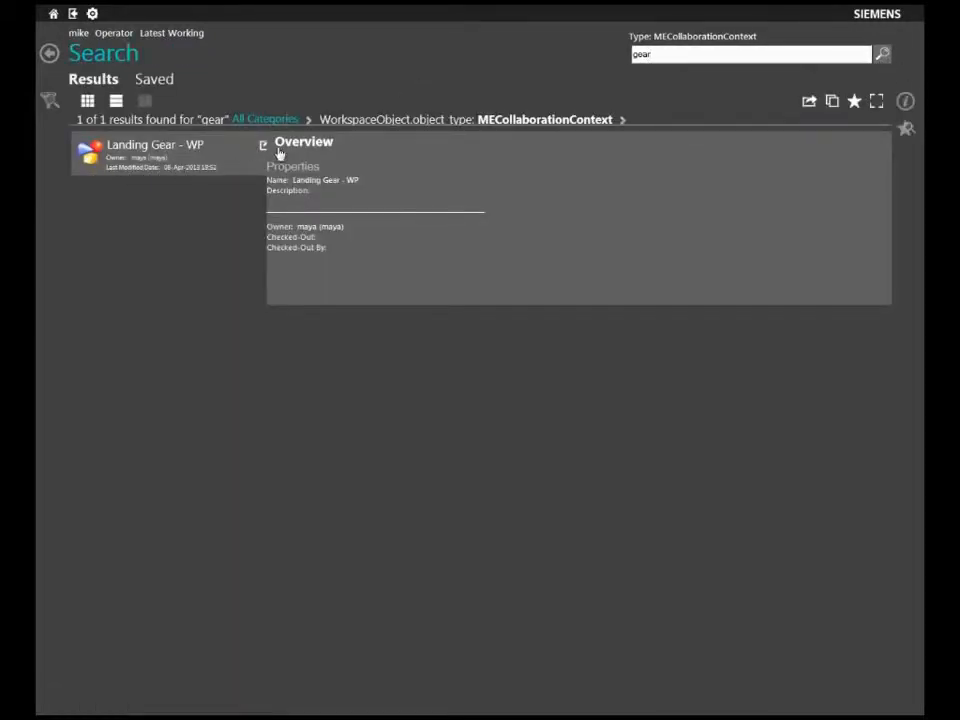
{"action": "double_click", "coordinate": [155, 145]}
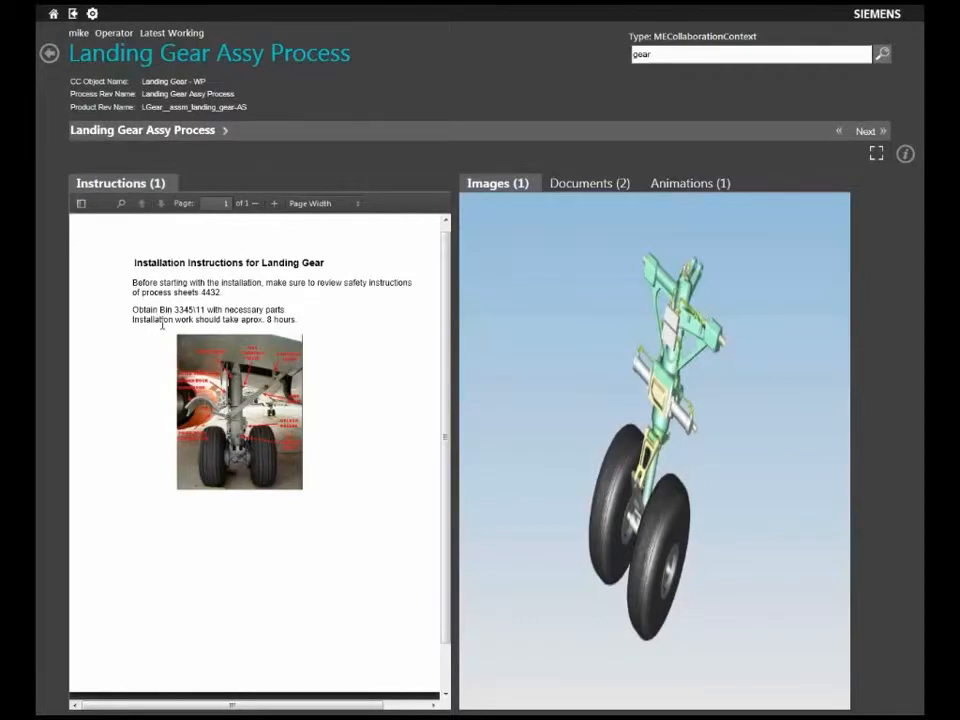
{"action": "mouse_move", "coordinate": [590, 209]}
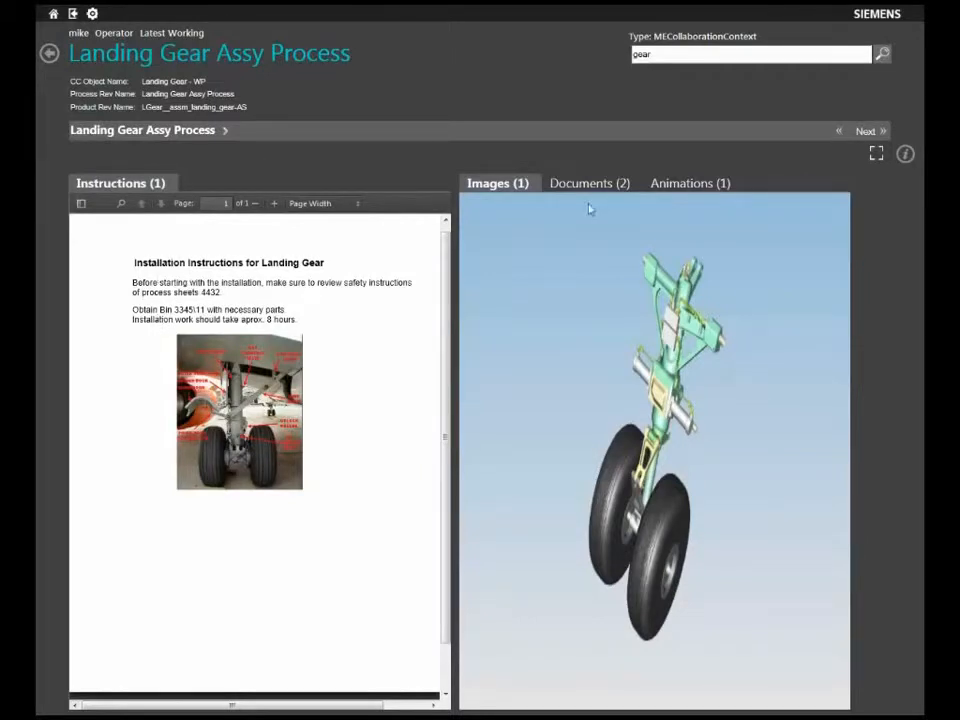
Show the process's two attached documents and scroll through the landing gear document
{"action": "left_click", "coordinate": [587, 183]}
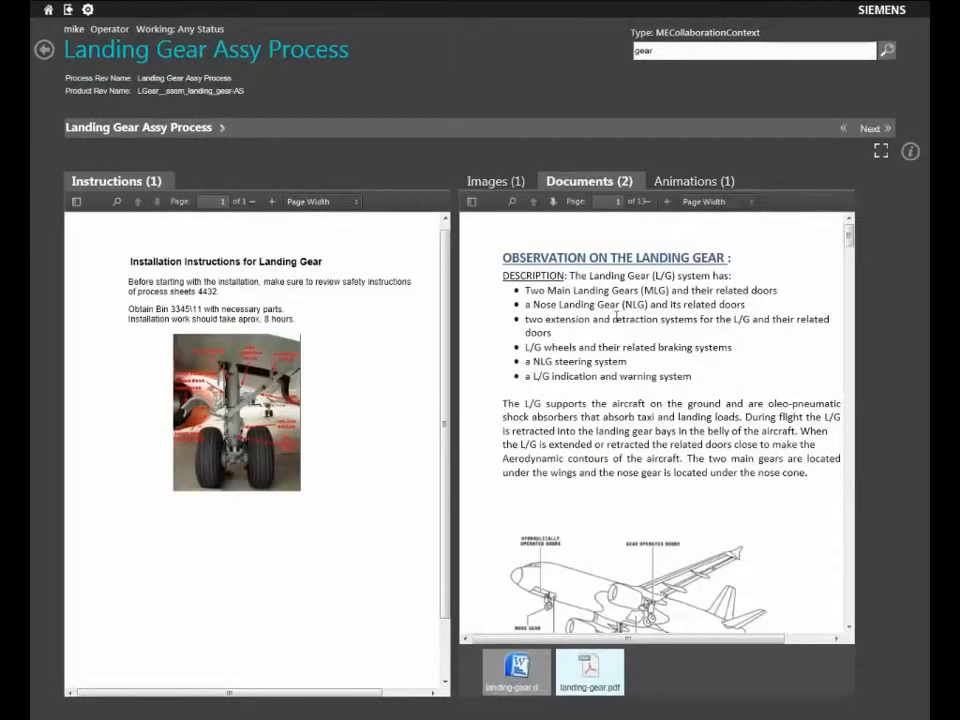
{"action": "scroll", "scroll_direction": "down", "scroll_amount": 3}
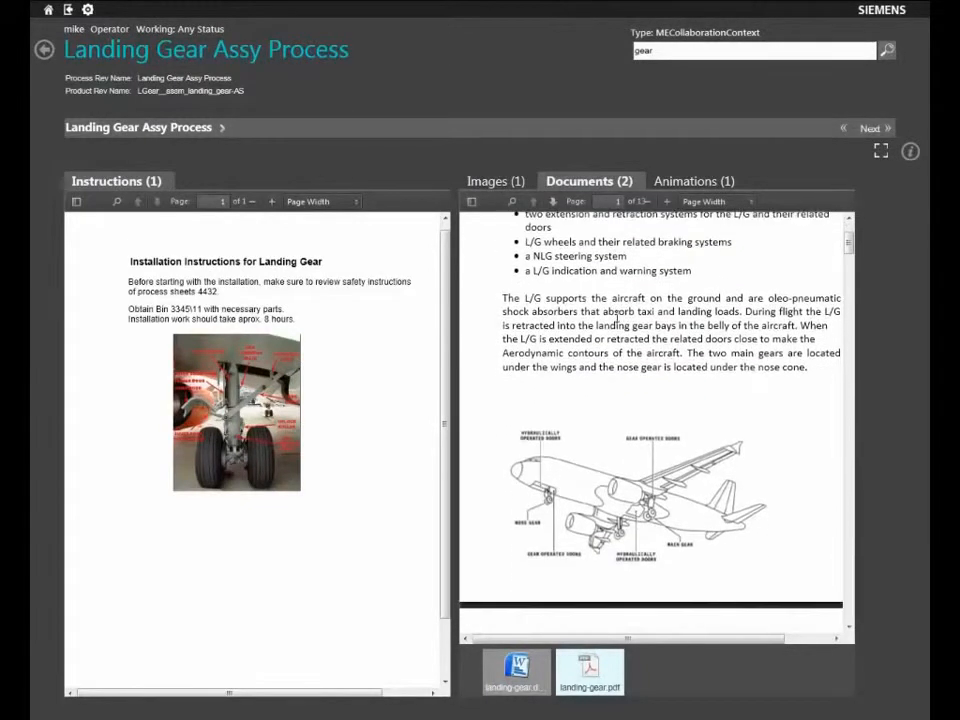
{"action": "scroll", "scroll_direction": "down", "scroll_amount": 3}
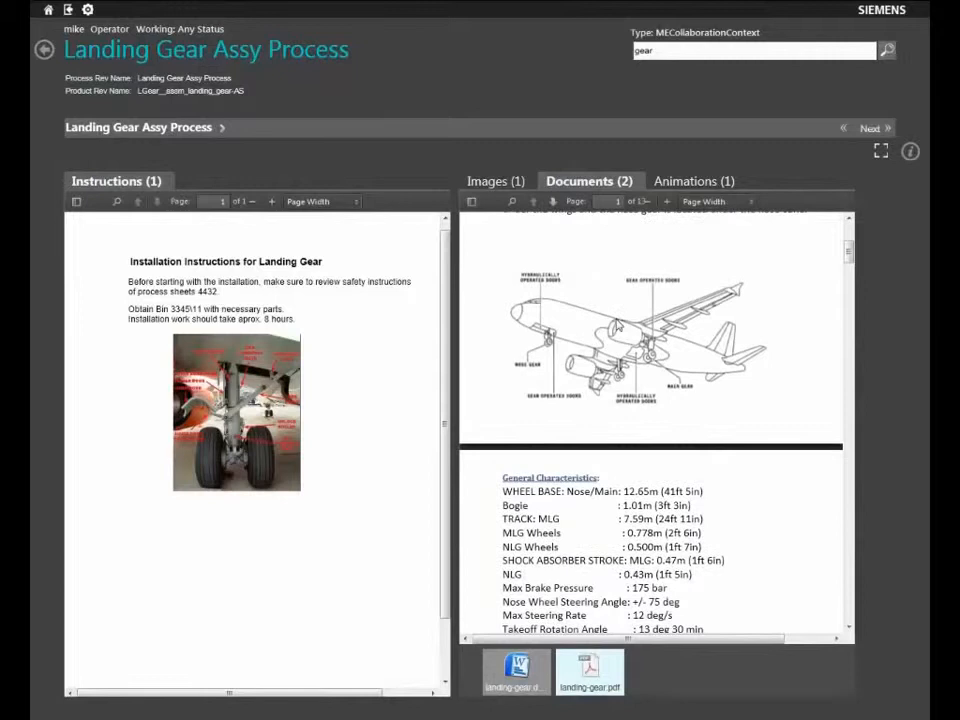
{"action": "scroll", "scroll_direction": "down", "scroll_amount": 3}
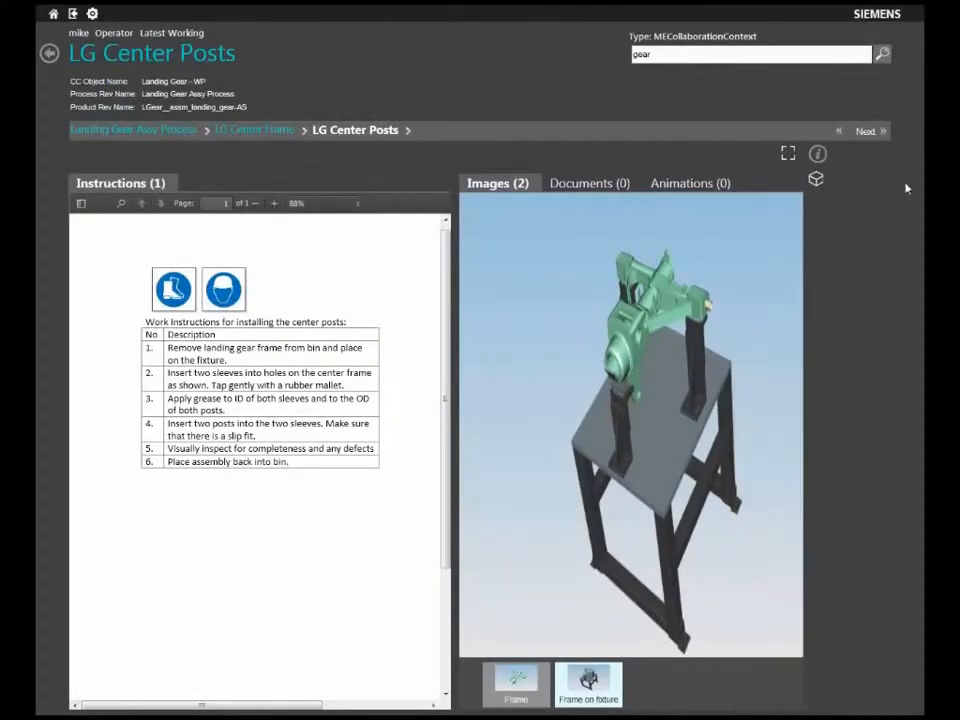
Go to LG Center Frame, play its work animation, then show its fixture image
{"action": "left_click", "coordinate": [133, 130]}
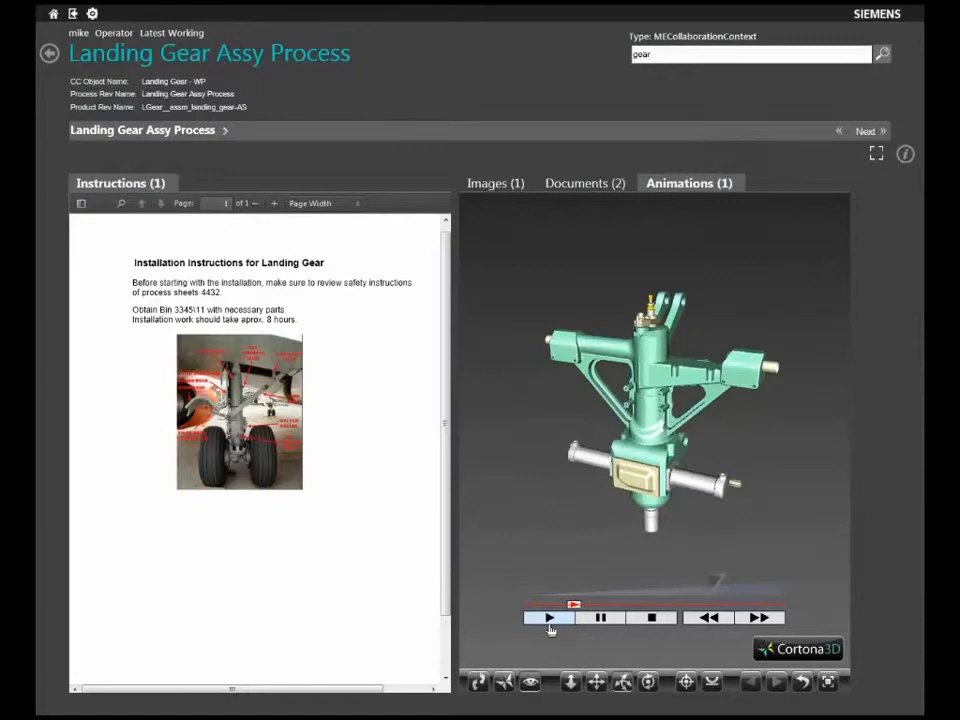
{"action": "left_click", "coordinate": [866, 130]}
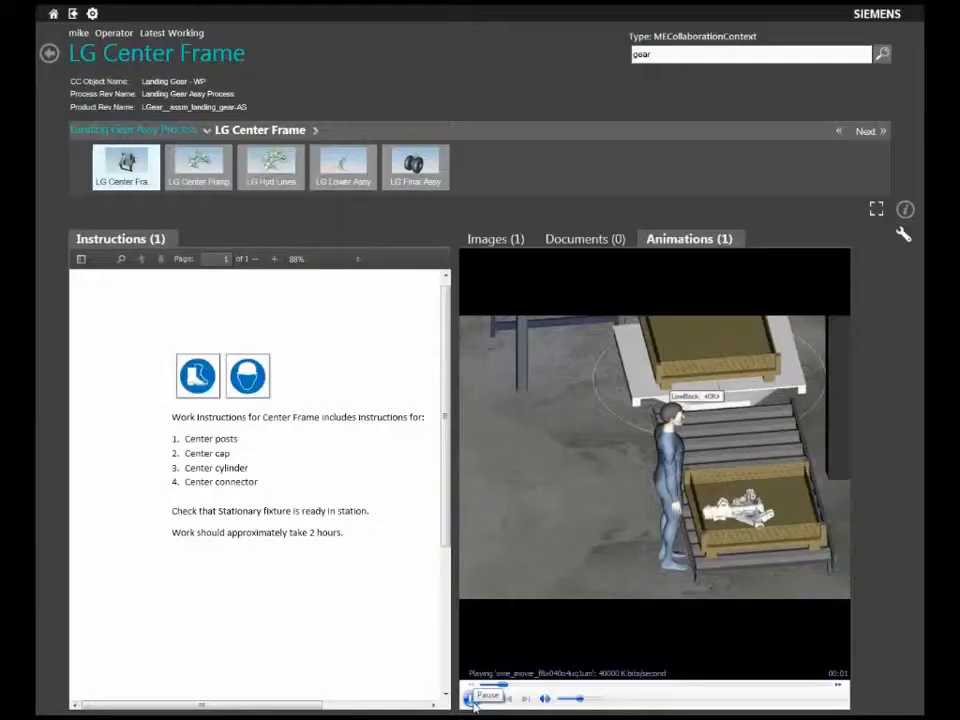
{"action": "left_click", "coordinate": [473, 699]}
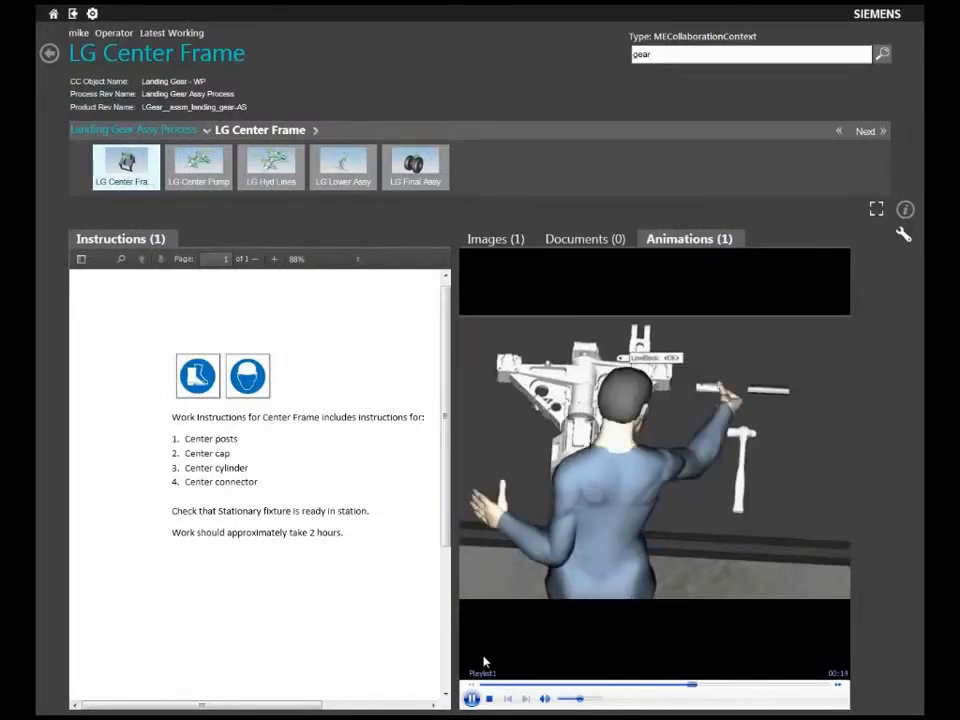
{"action": "left_click", "coordinate": [497, 238]}
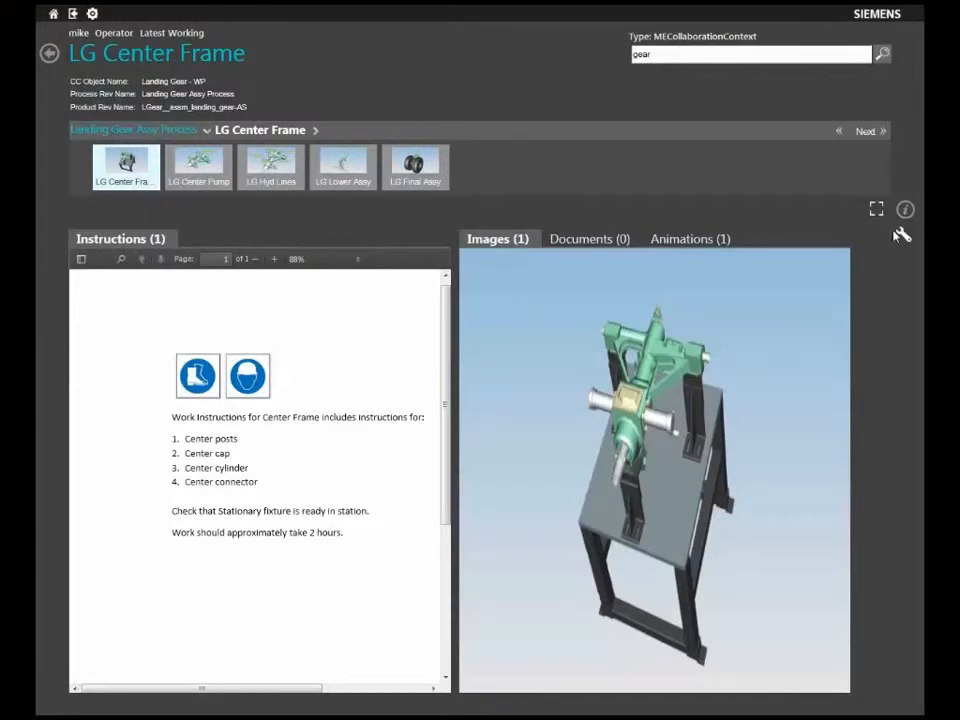